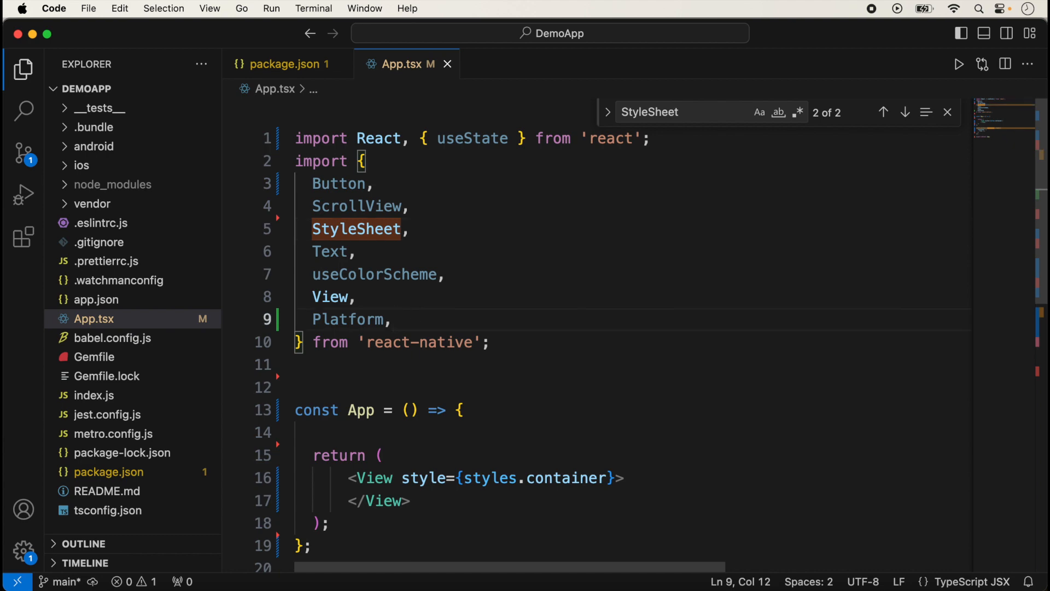
# - Add SafeAreaView to the react-native import list in App.tsx
pyautogui.write('safe')
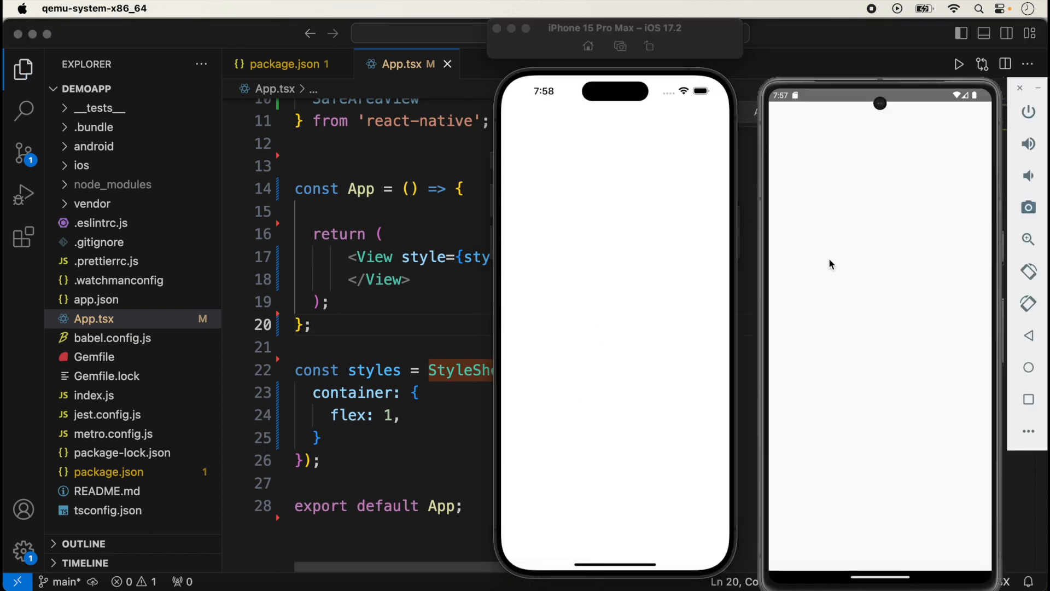
pyautogui.moveTo(483, 399)
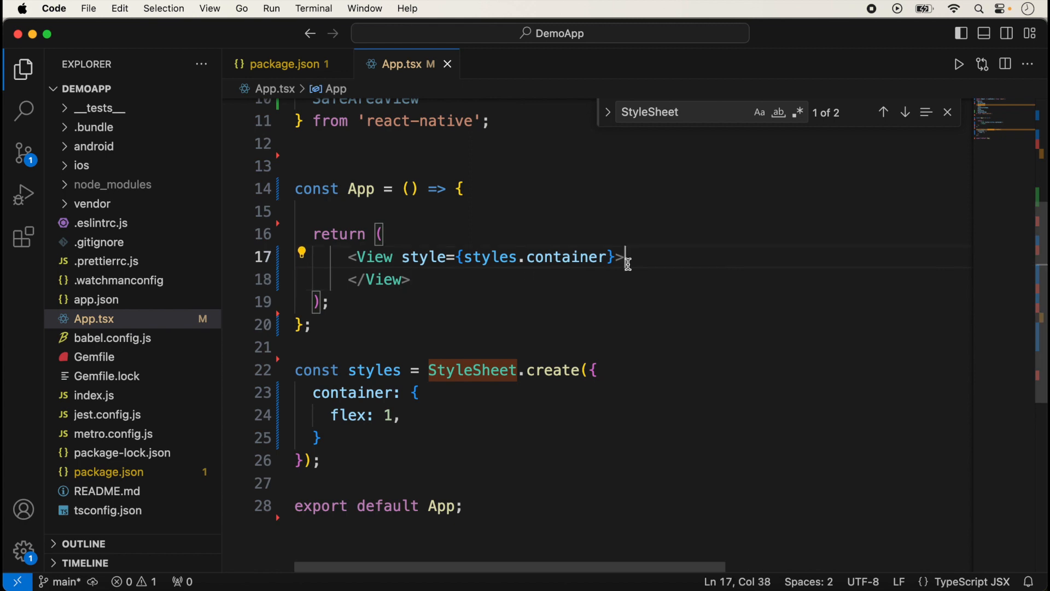
# - Insert 'Safe Area Demo' Text in the View with a bold, centred textMsg style, fontSize 25
pyautogui.press('Enter')
pyautogui.write('<Text></>')
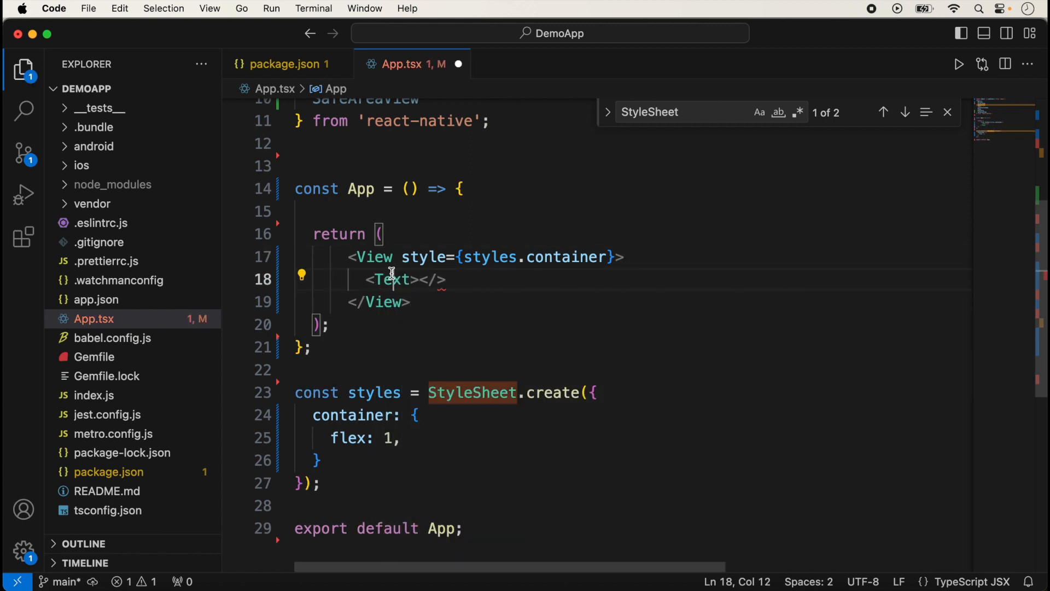
pyautogui.write('Safe Area Demo')
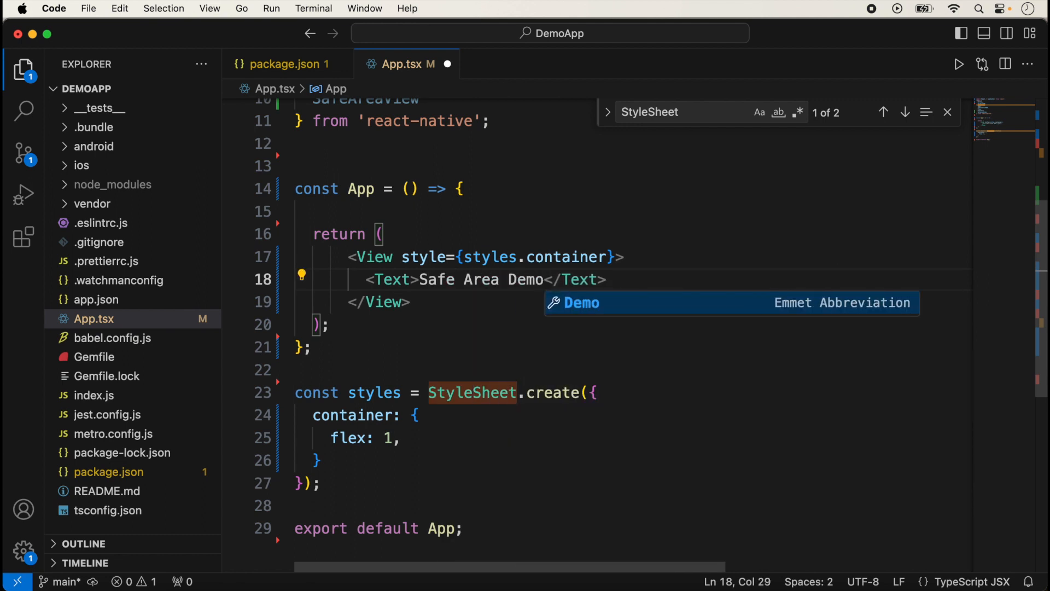
pyautogui.write('textMsg:{')
pyautogui.write('fontSize')
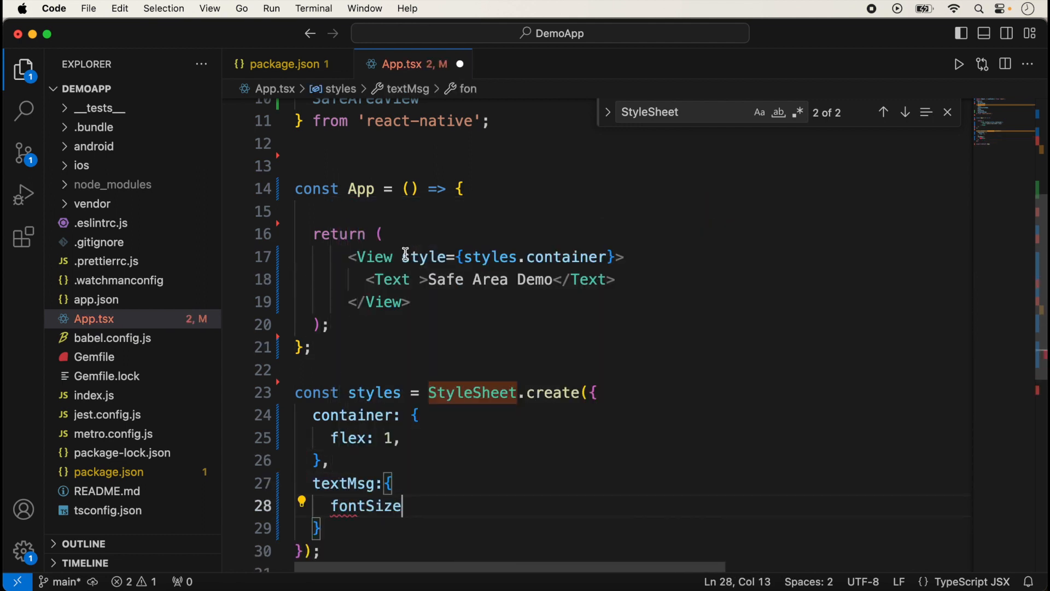
pyautogui.write("fontWeight:'bold',")
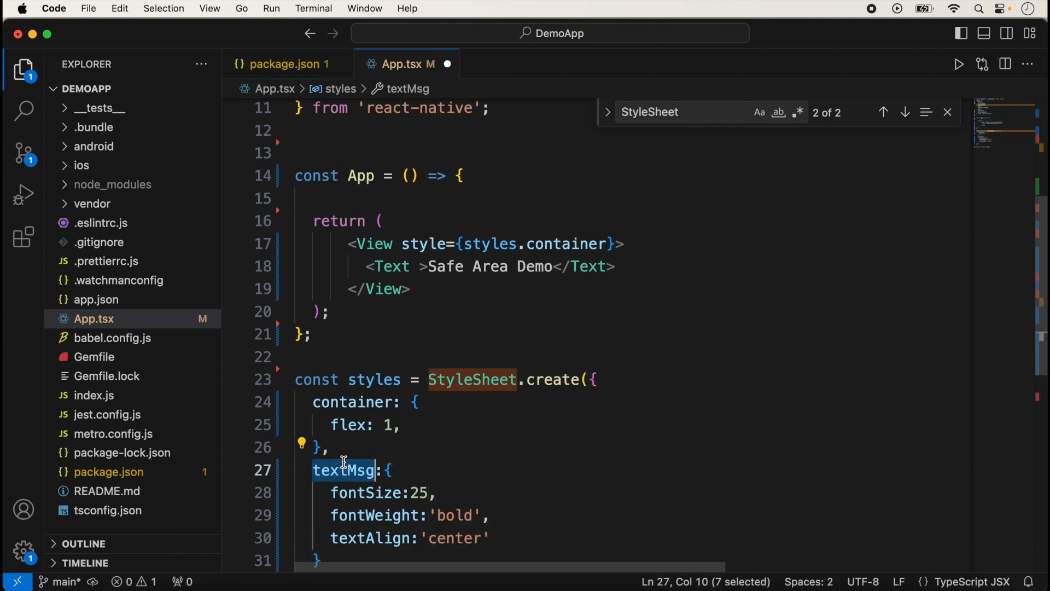
pyautogui.write('style={styles.container}')
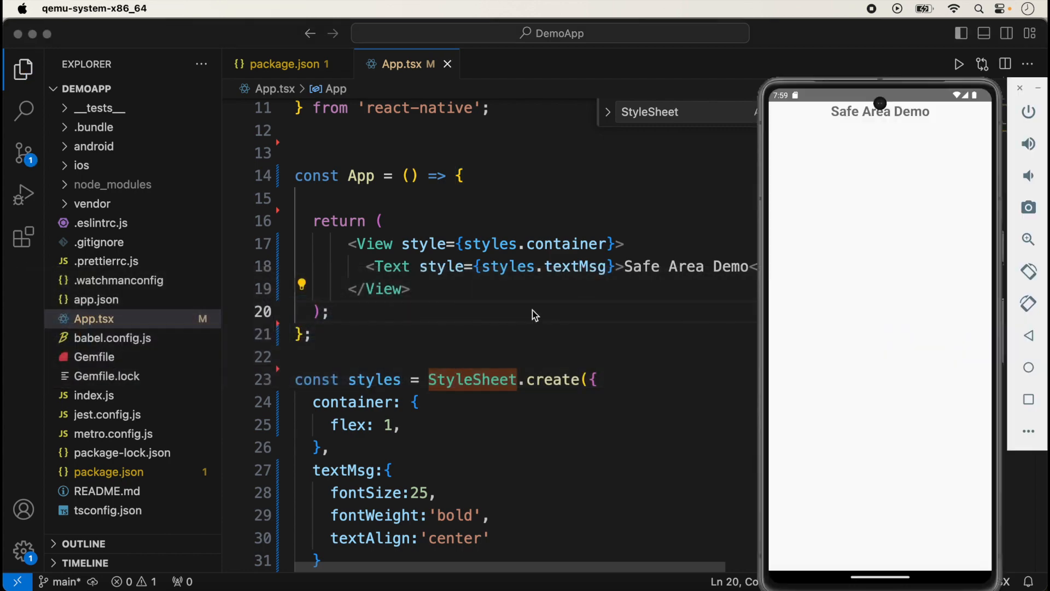
pyautogui.moveTo(427, 570)
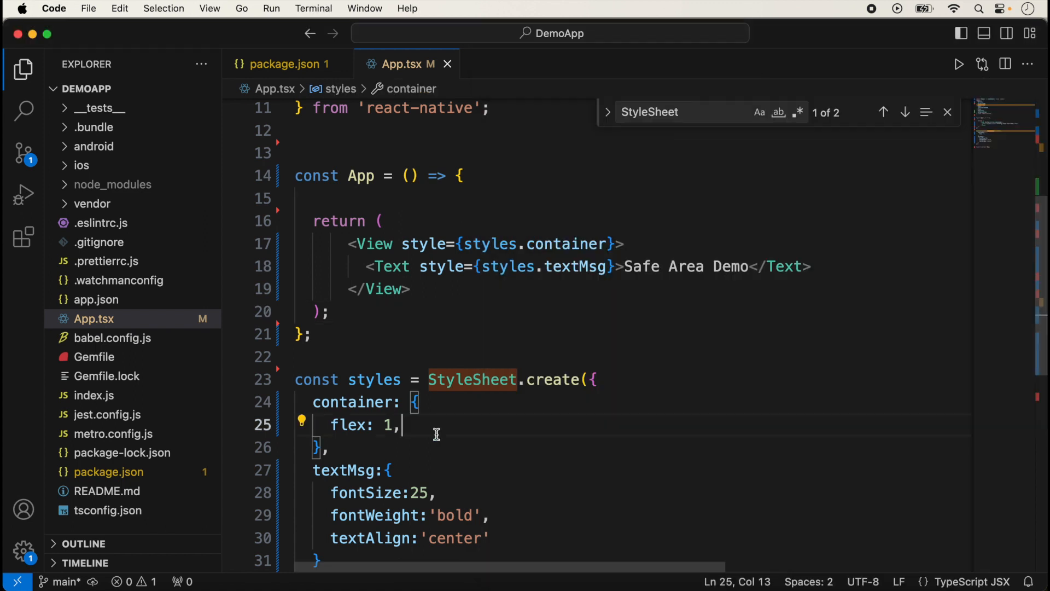
# - Give the container style padding 20 and compare the iOS and Android simulators
pyautogui.write('padding:20')
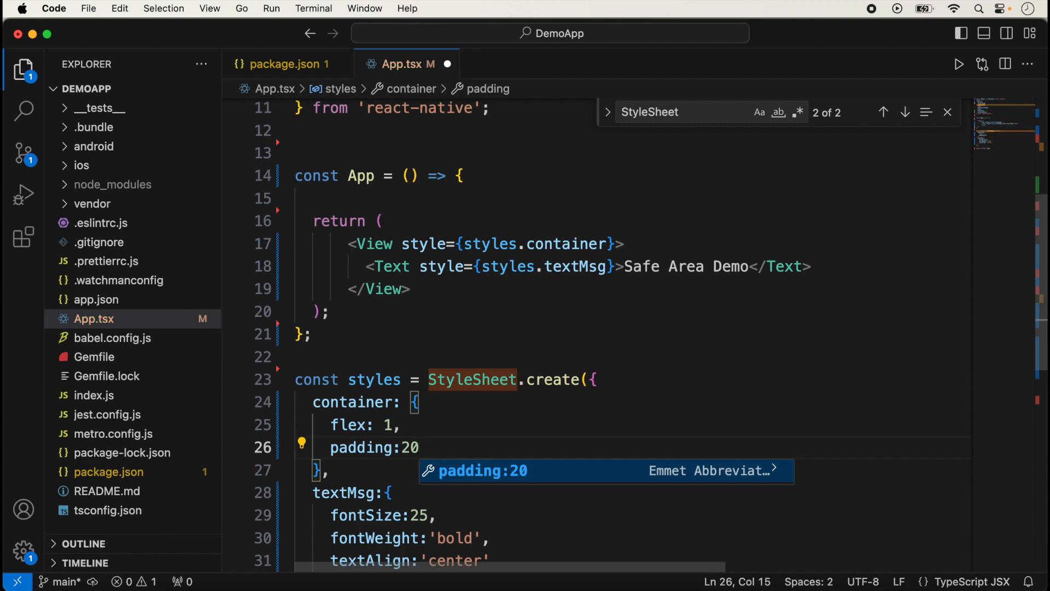
pyautogui.press('Cmd+Tab')
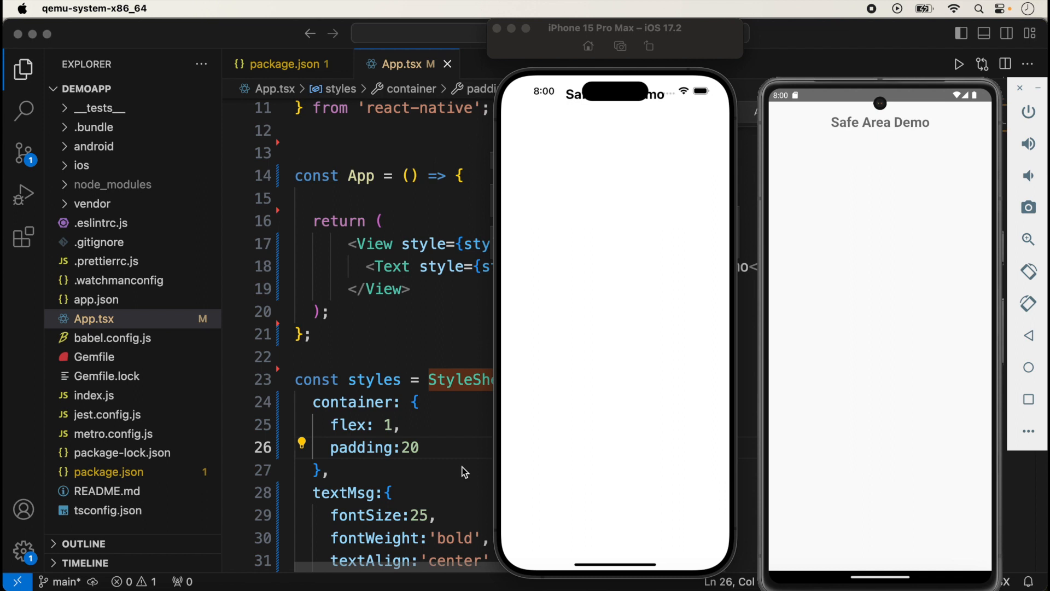
pyautogui.moveTo(827, 195)
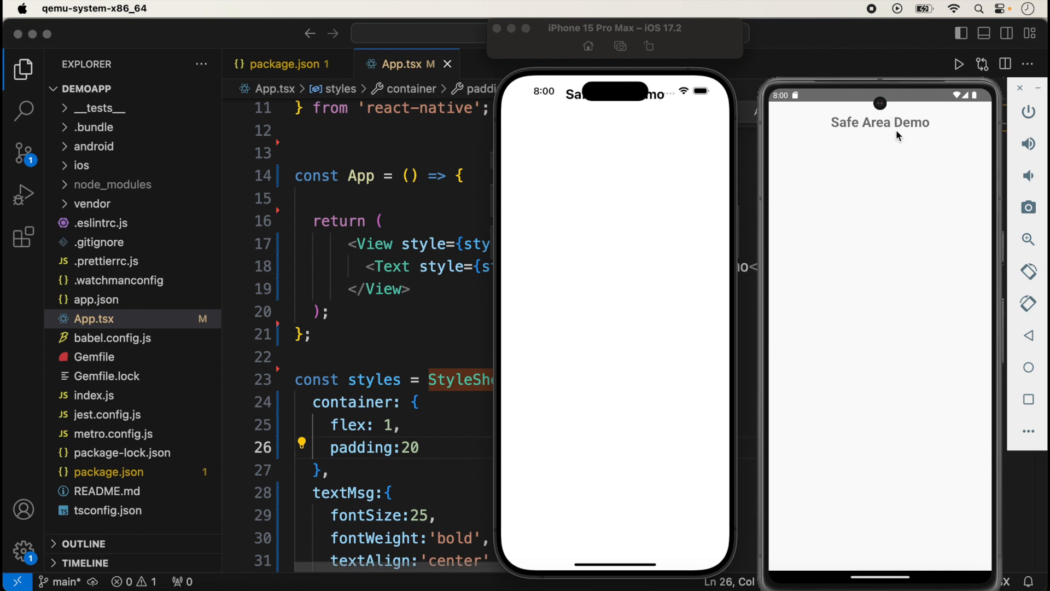
pyautogui.moveTo(652, 194)
pyautogui.write('m')
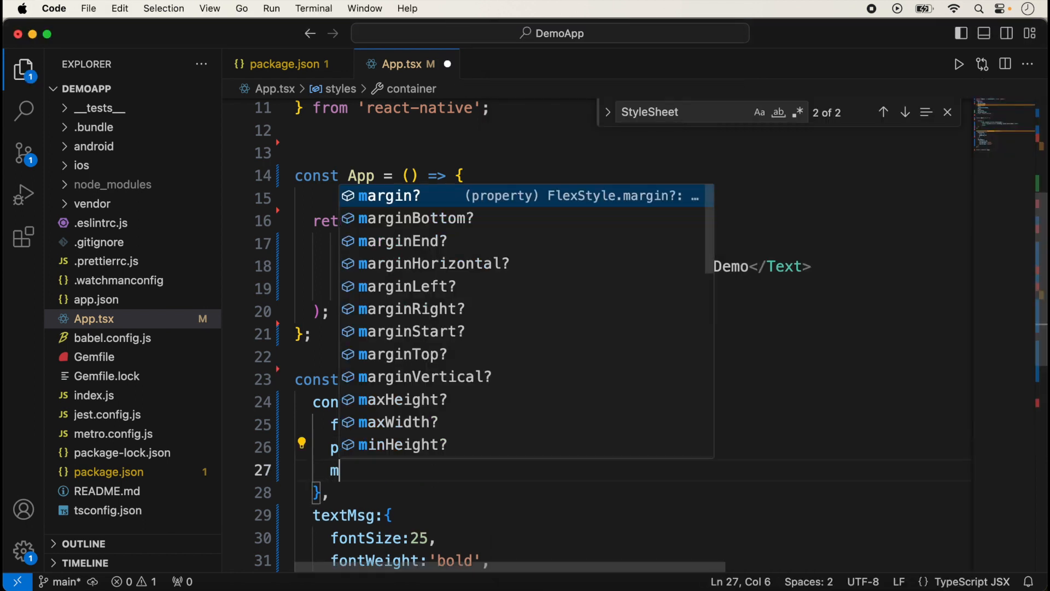
# - Add marginTop 30 to the container style so the title clears the notch
pyautogui.write('arginTop:30')
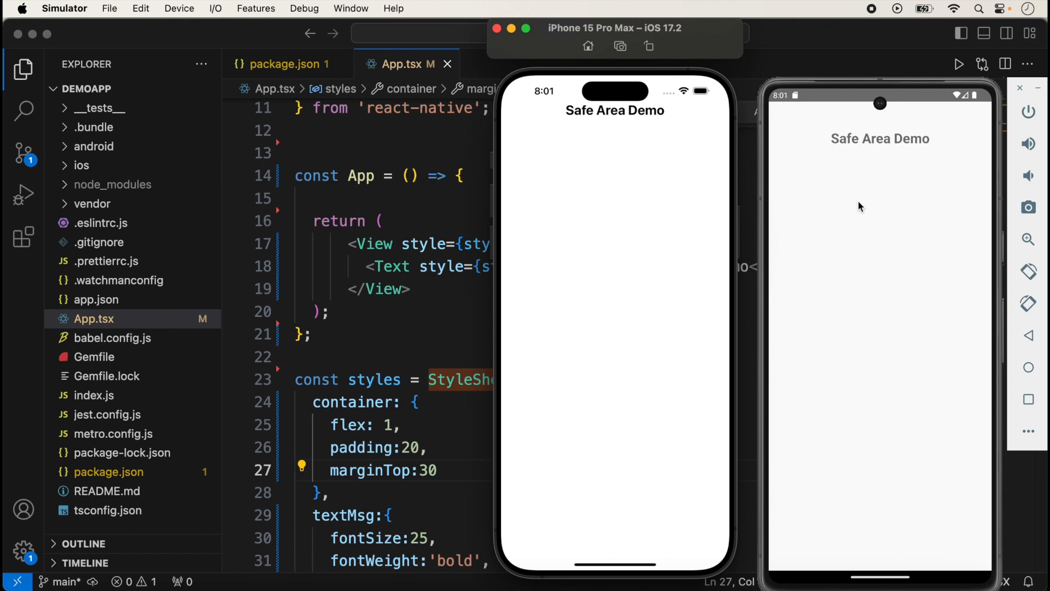
pyautogui.moveTo(877, 126)
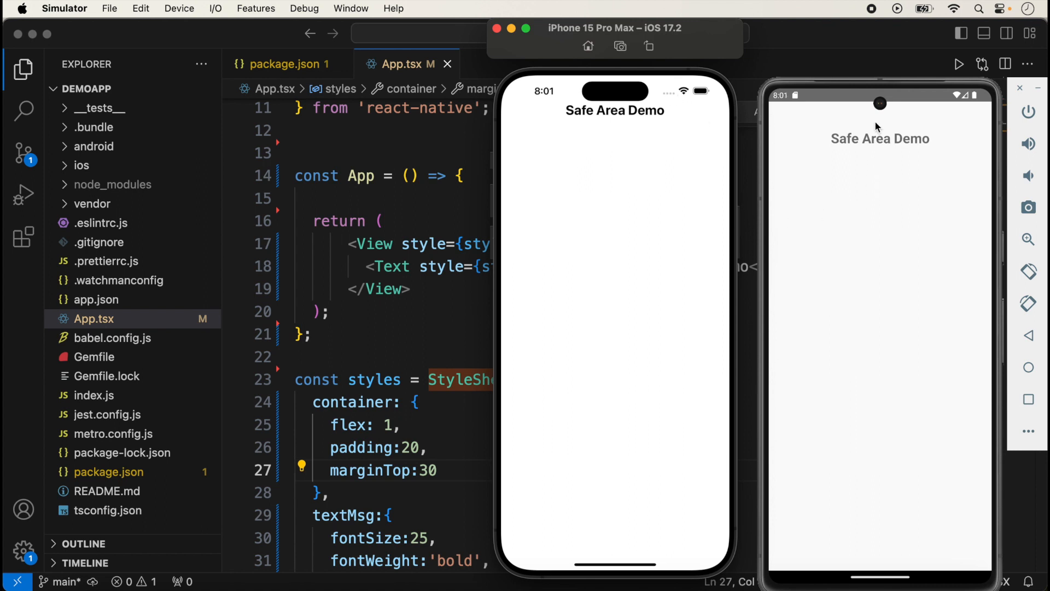
pyautogui.moveTo(888, 143)
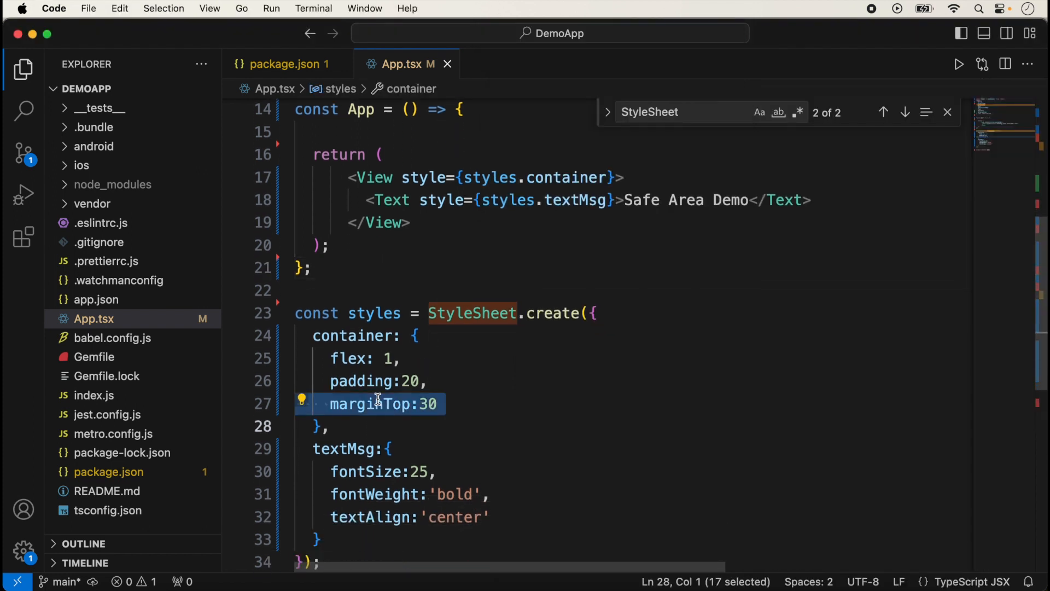
# - Remove marginTop 30 and wrap the View in SafeAreaView opening and closing tags
pyautogui.press('Delete')
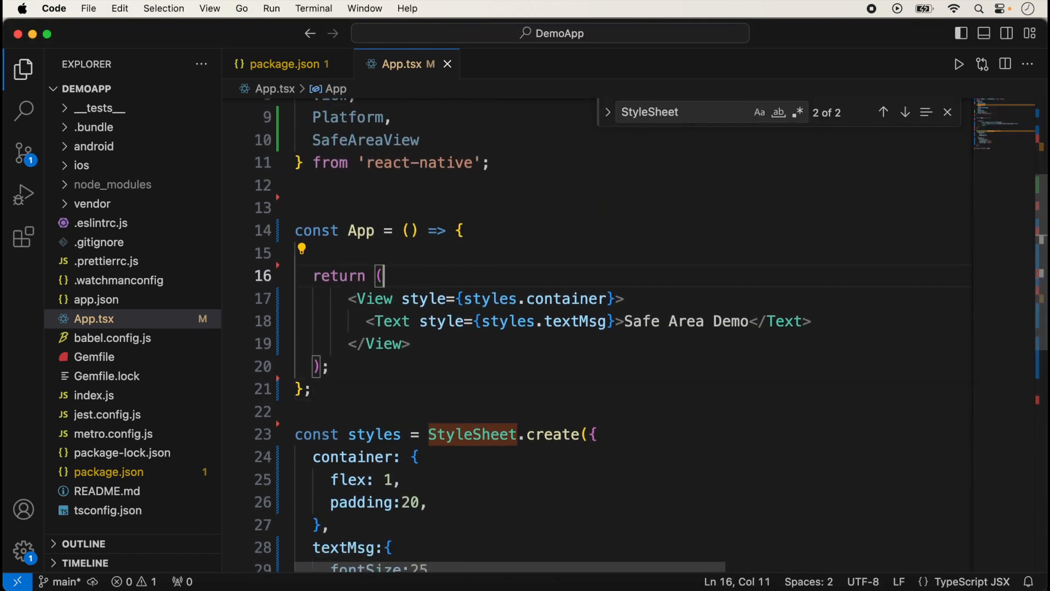
pyautogui.write('<></>')
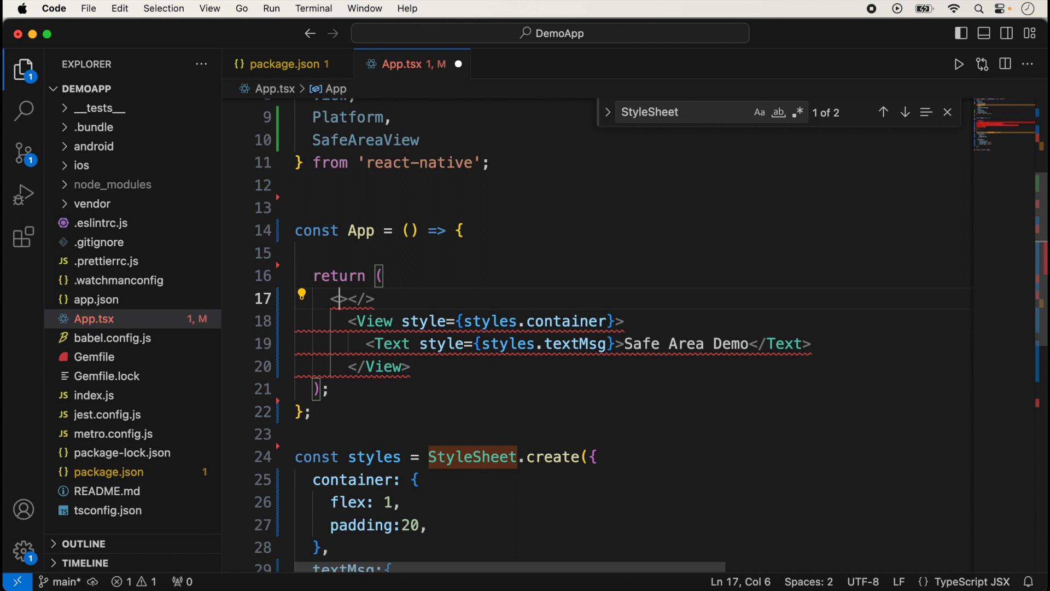
pyautogui.write('SafeAreaView')
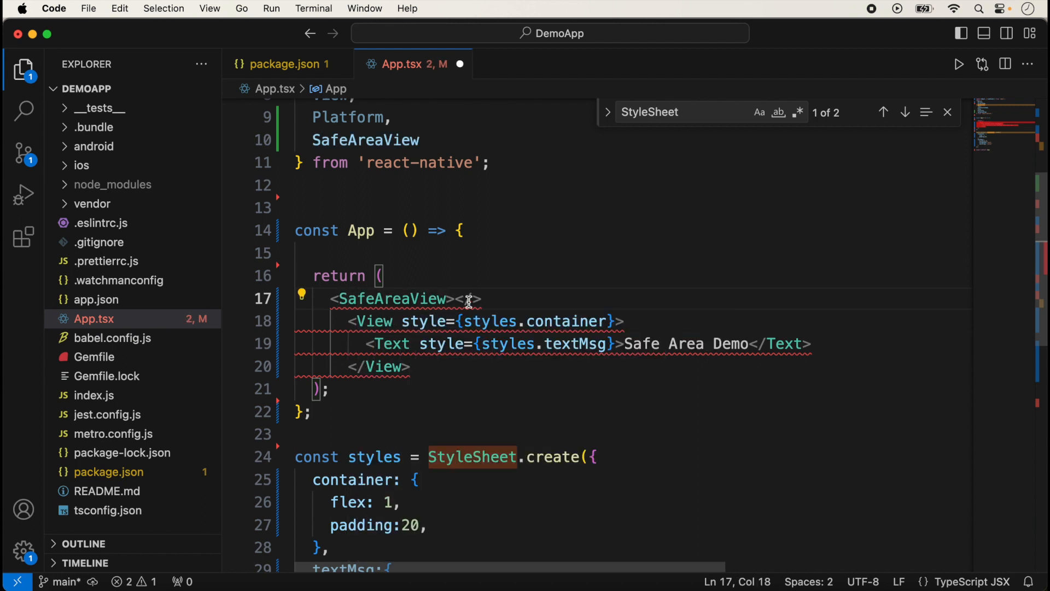
pyautogui.write('</SafeAreaView>')
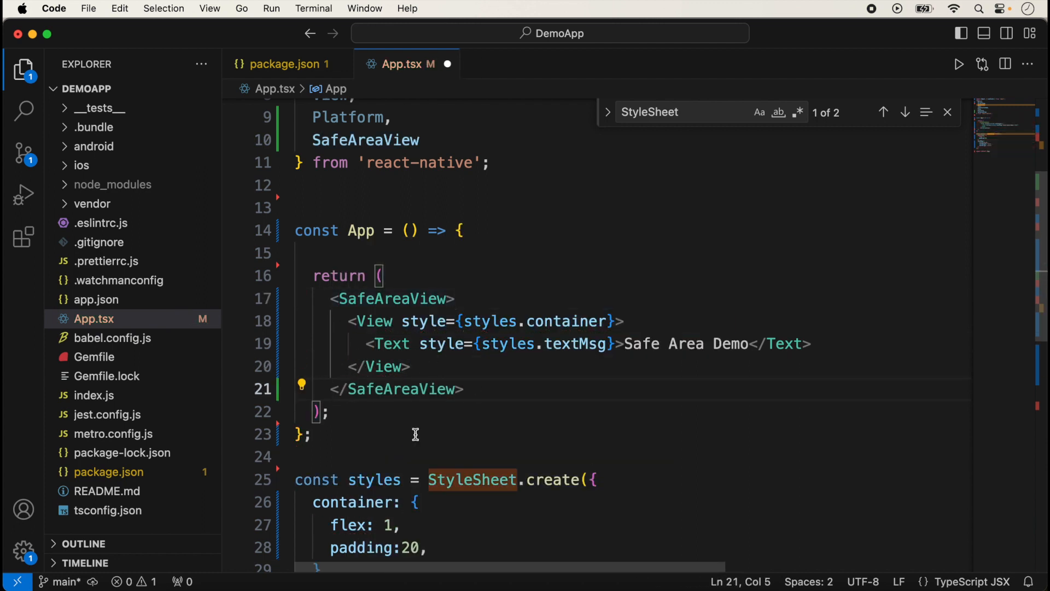
pyautogui.moveTo(404, 344)
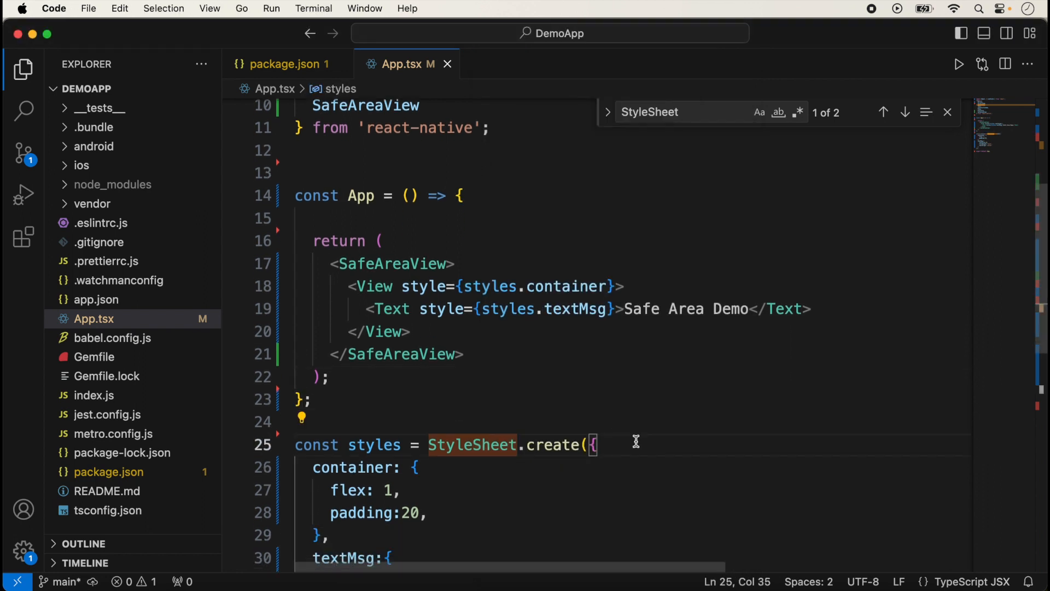
# - Add a safeContent style with flex 1 and apply it to SafeAreaView
pyautogui.press('Enter')
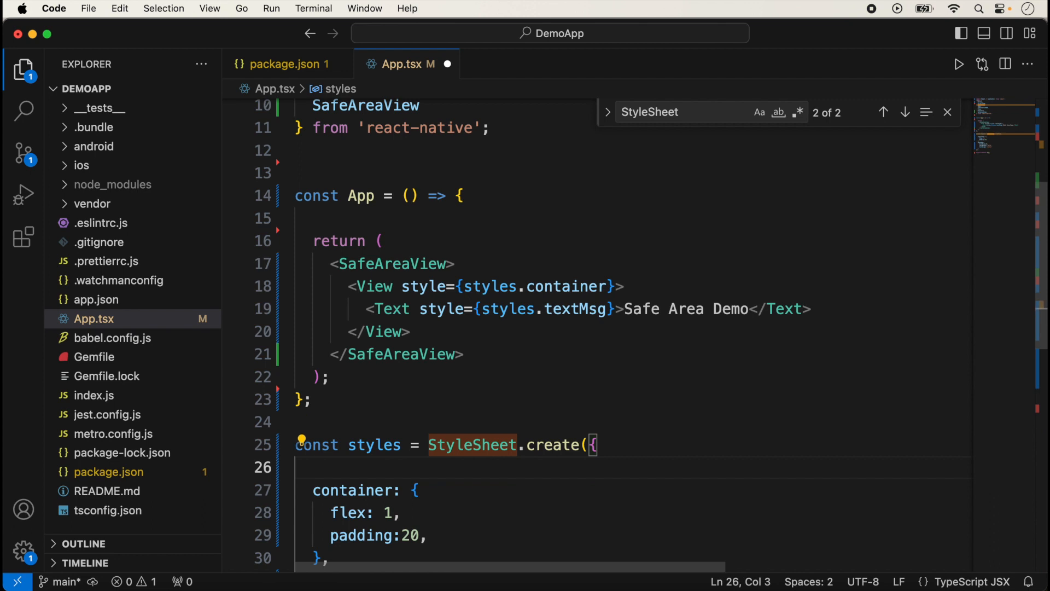
pyautogui.write('sa')
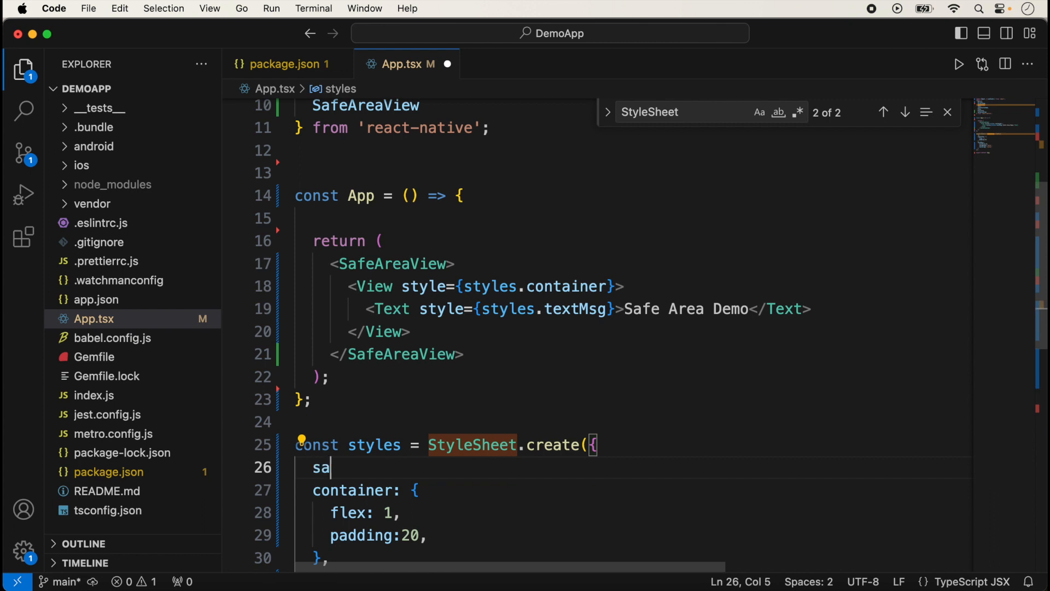
pyautogui.write('feContent:{')
pyautogui.write('flex: 1,')
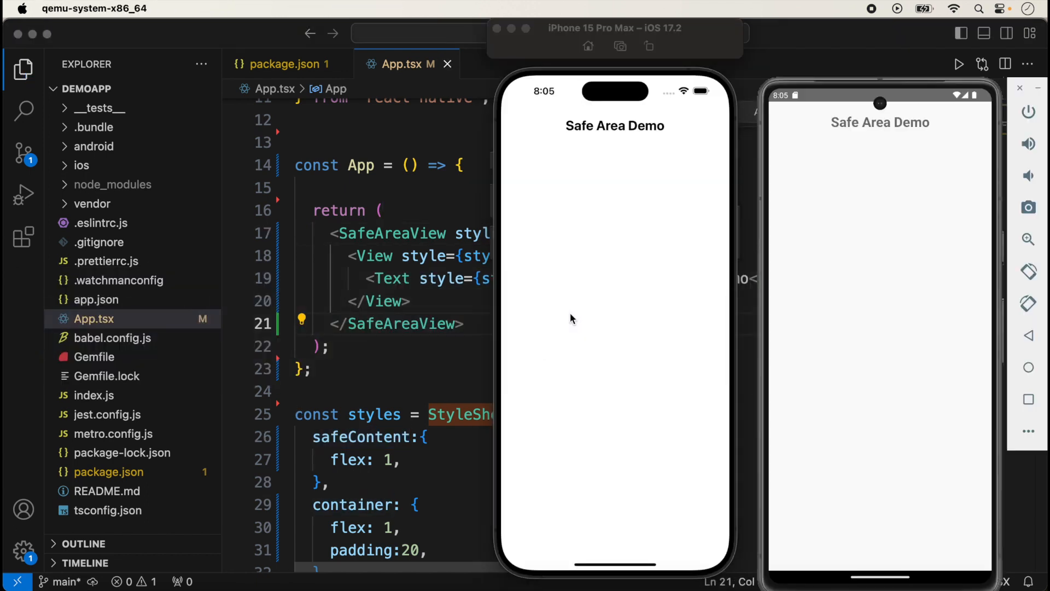
pyautogui.moveTo(674, 159)
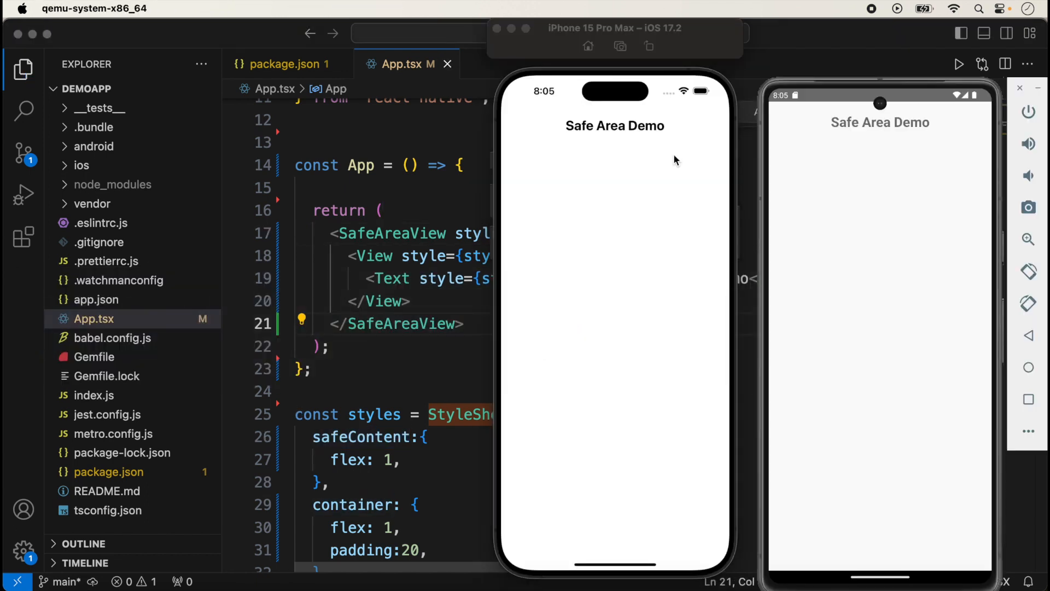
pyautogui.moveTo(654, 197)
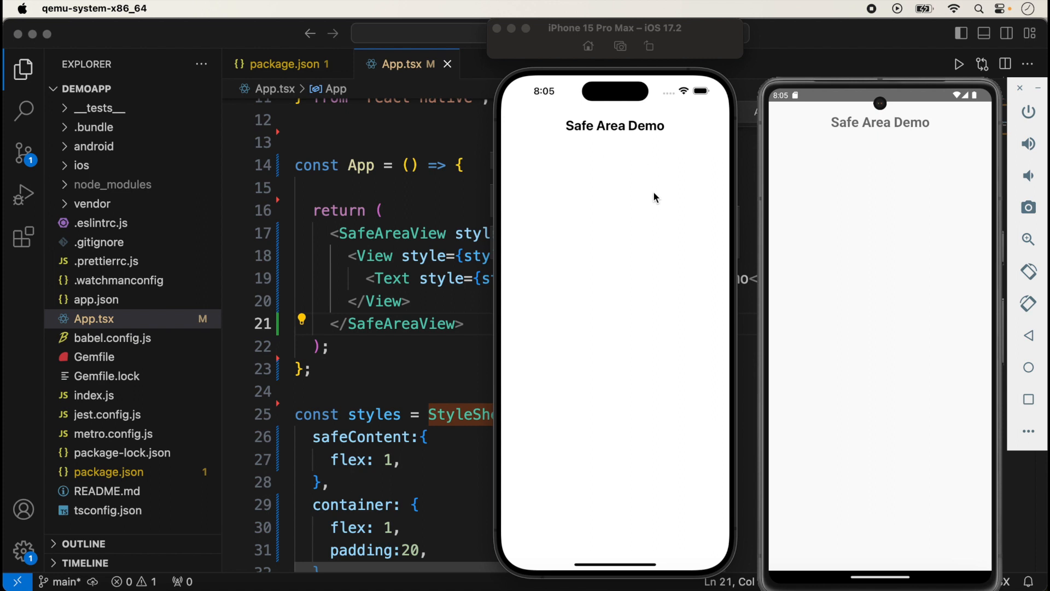
pyautogui.moveTo(612, 111)
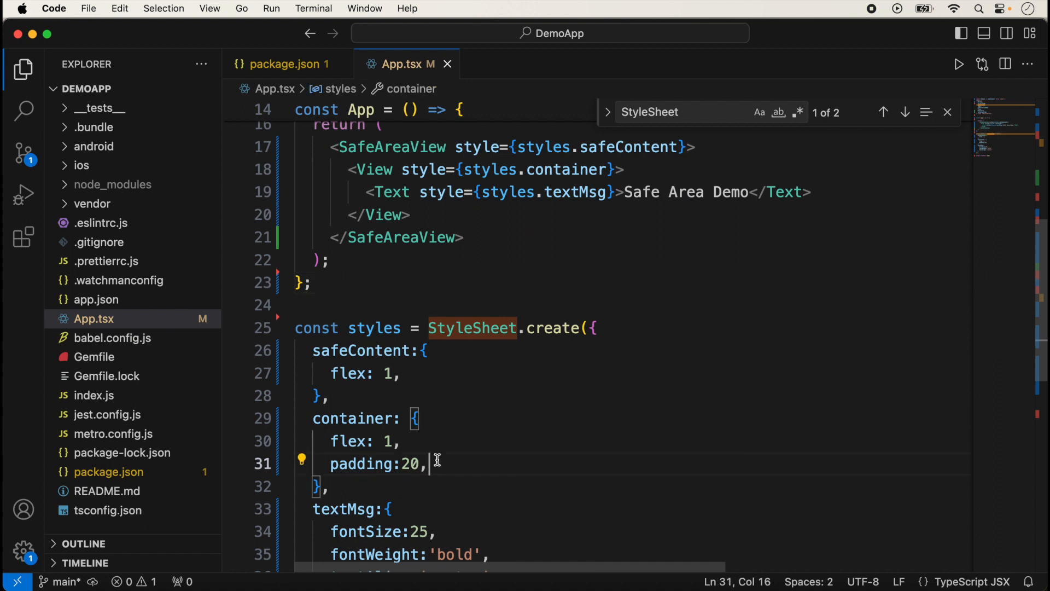
# - Add backgroundColor 'pink' to the container style below padding 20
pyautogui.press('Enter')
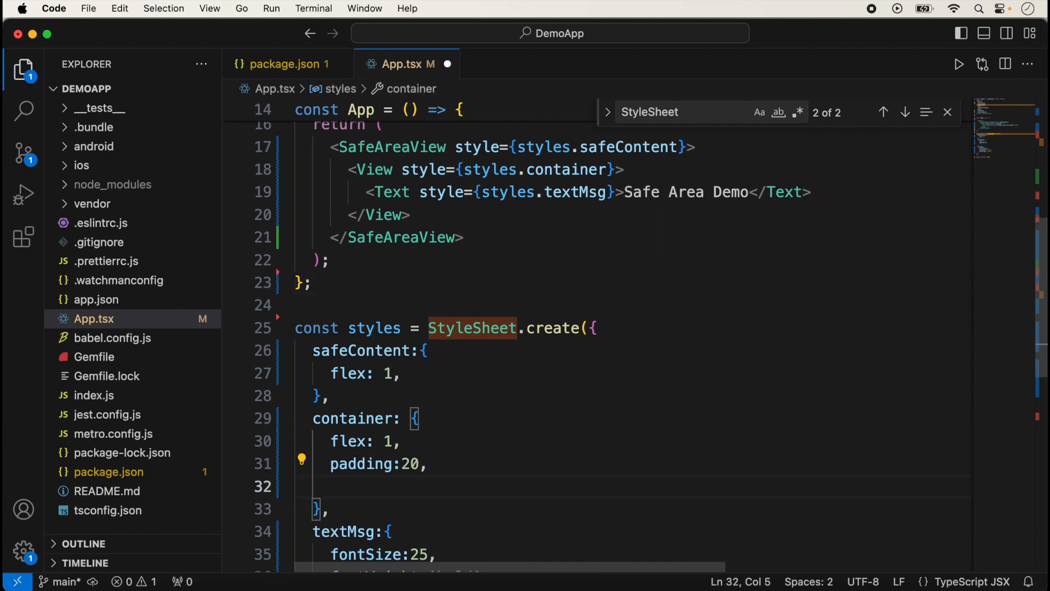
pyautogui.write('backgroundColor')
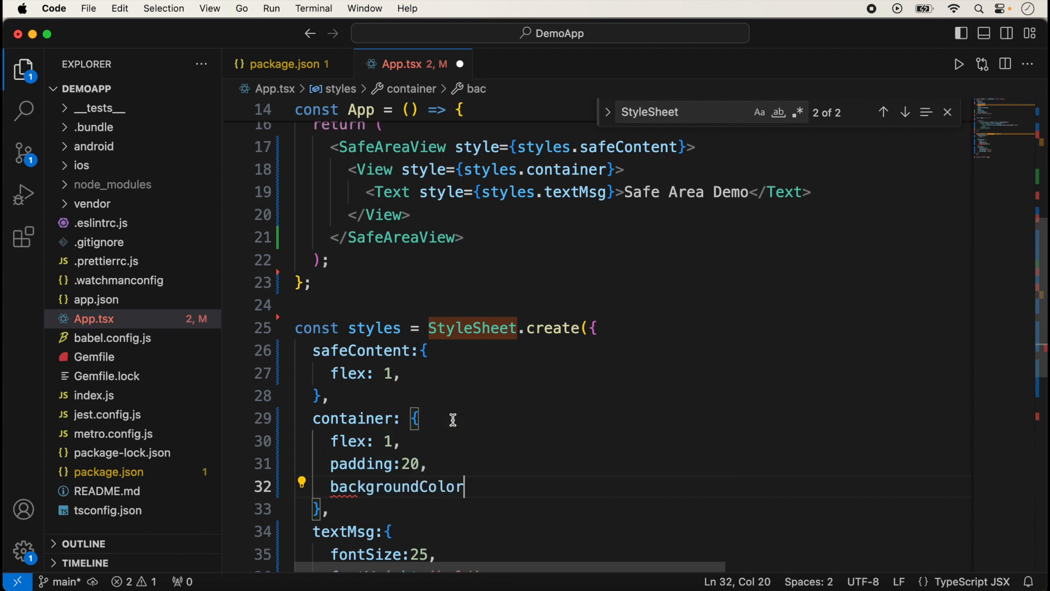
pyautogui.write(":'pink'")
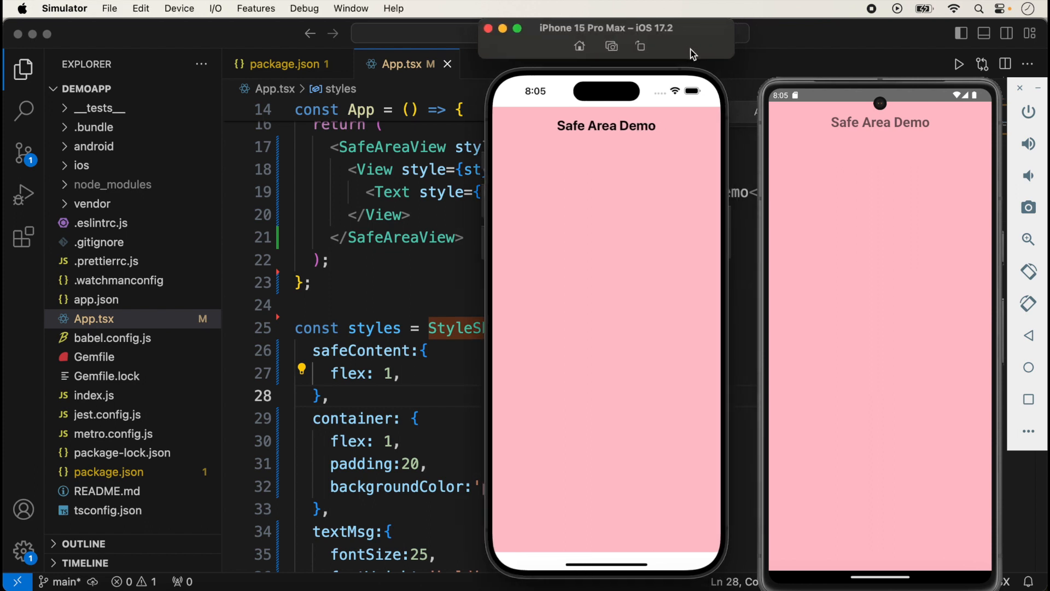
pyautogui.moveTo(672, 245)
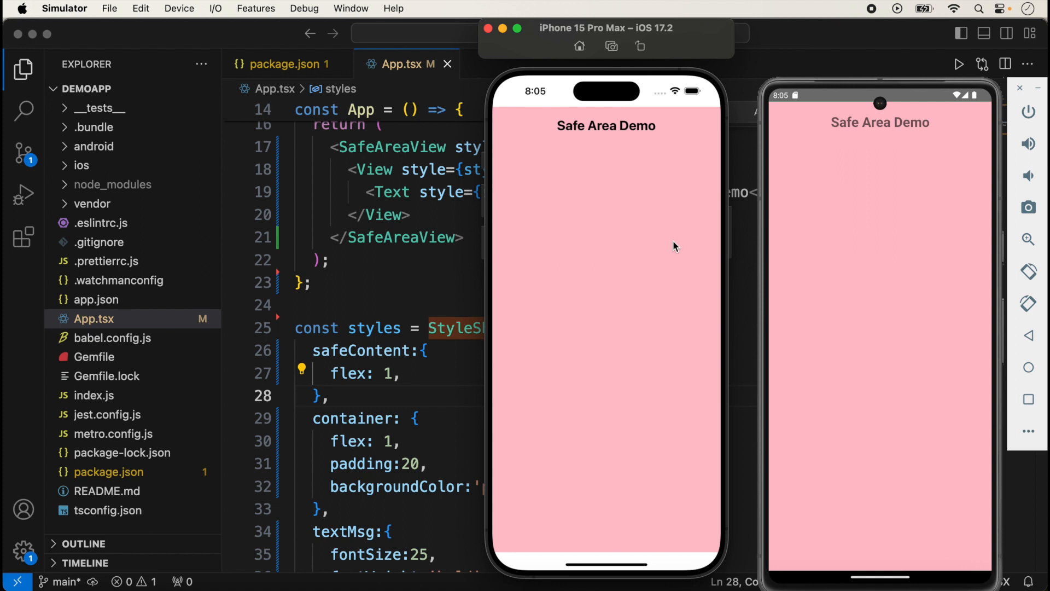
pyautogui.moveTo(559, 143)
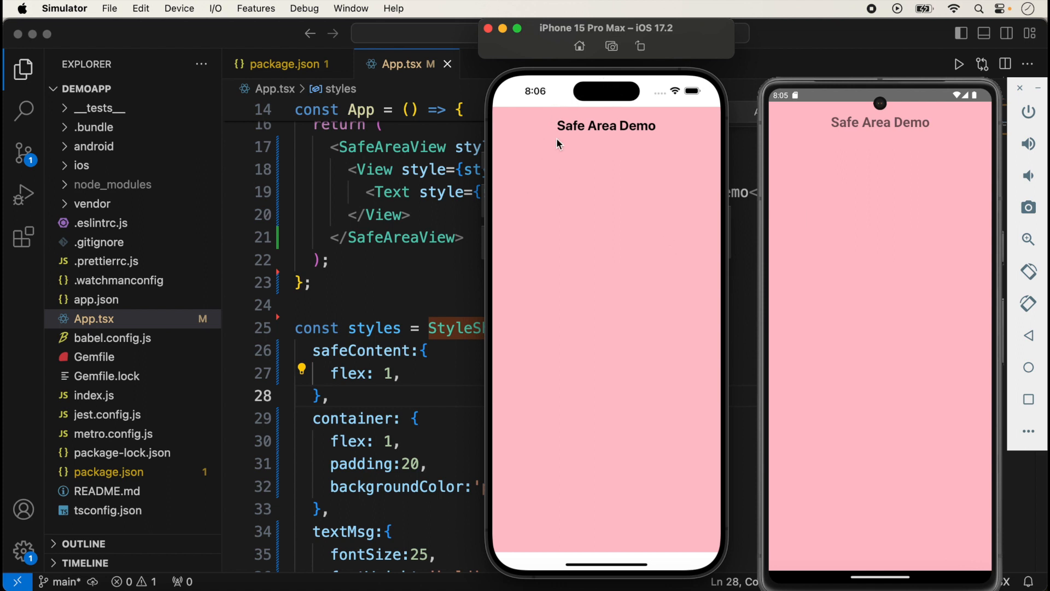
pyautogui.moveTo(473, 225)
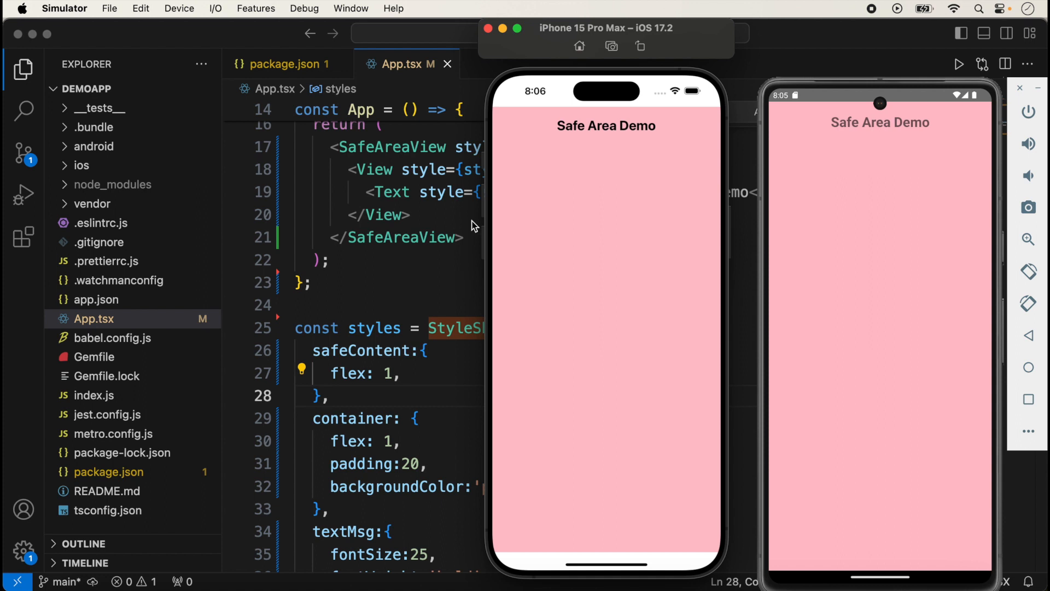
pyautogui.moveTo(596, 554)
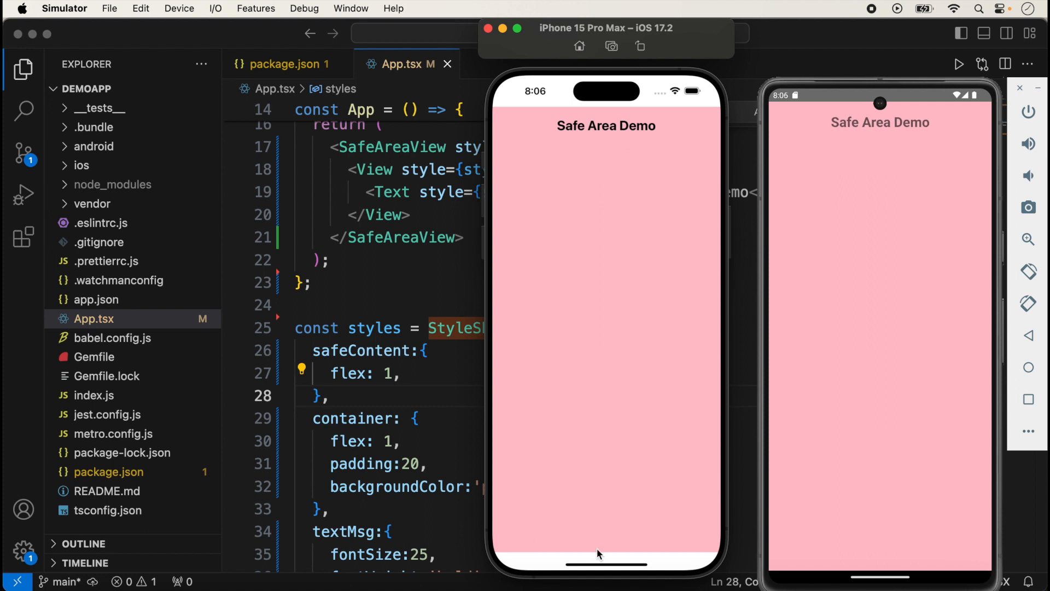
pyautogui.moveTo(715, 529)
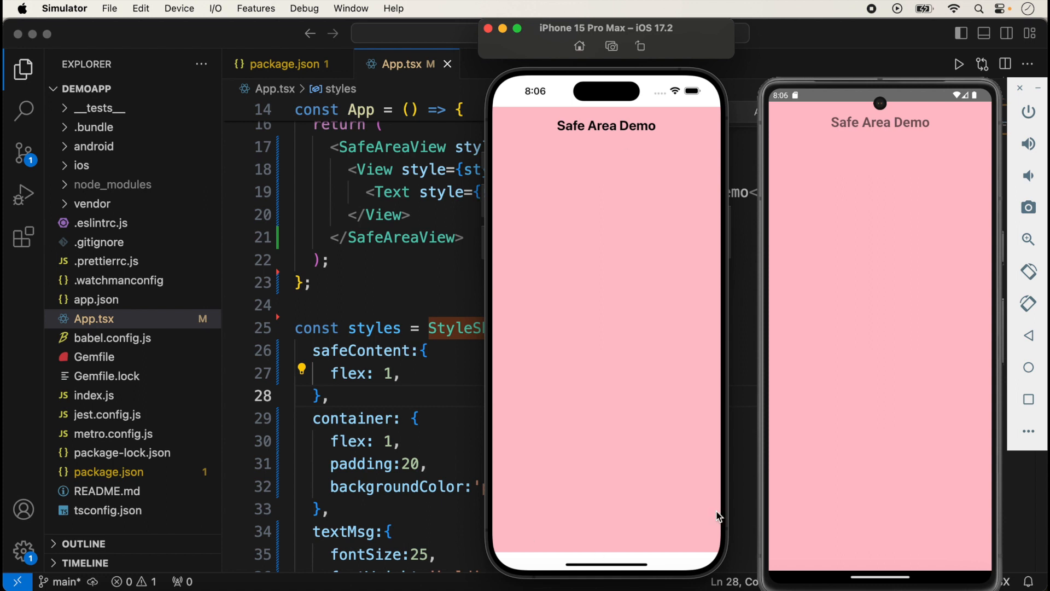